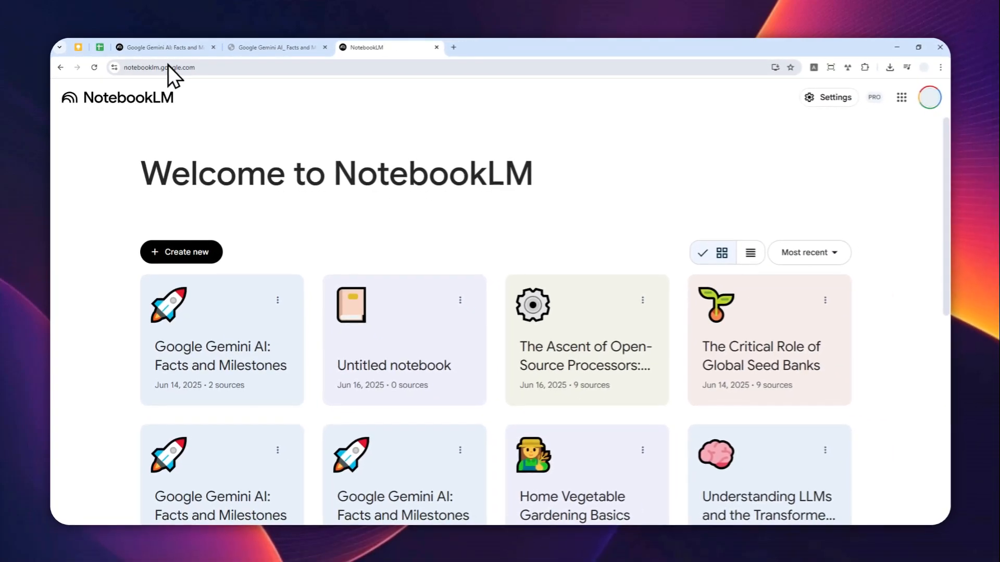
pyautogui.moveTo(292, 163)
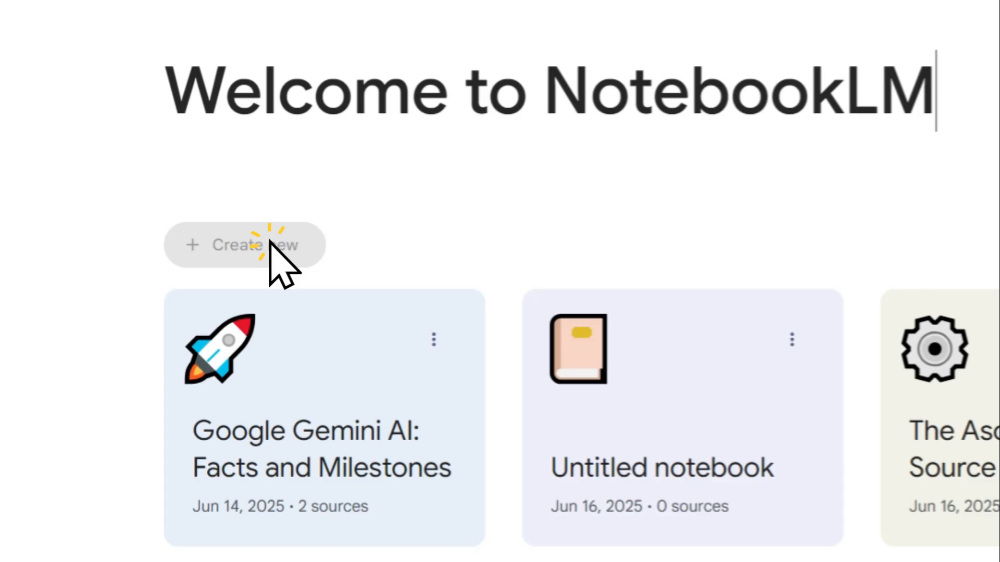
# - Create a new notebook from NLP.pdf, titled 'The Essence of Natural Language Processing'
pyautogui.click(244, 245)
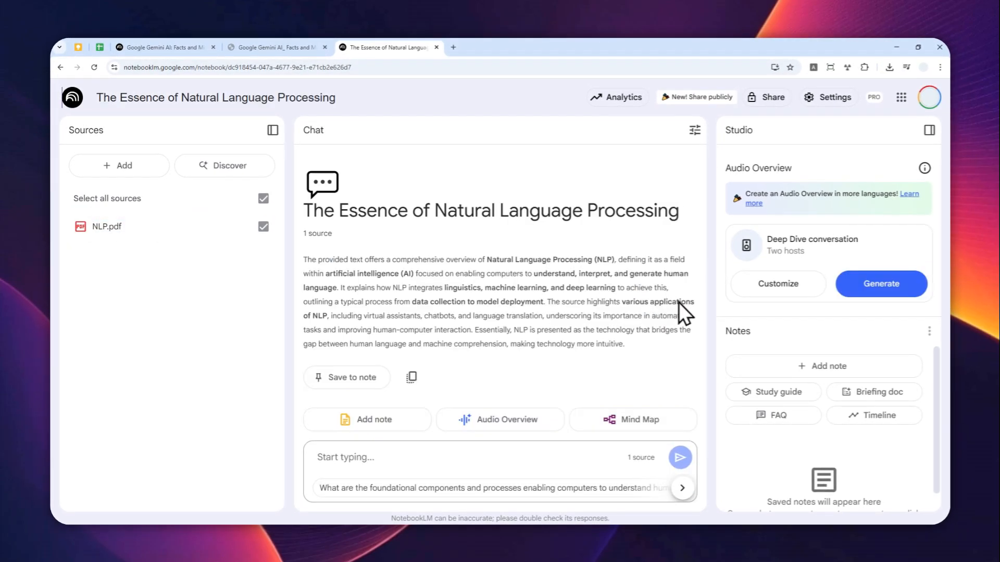
pyautogui.moveTo(880, 283)
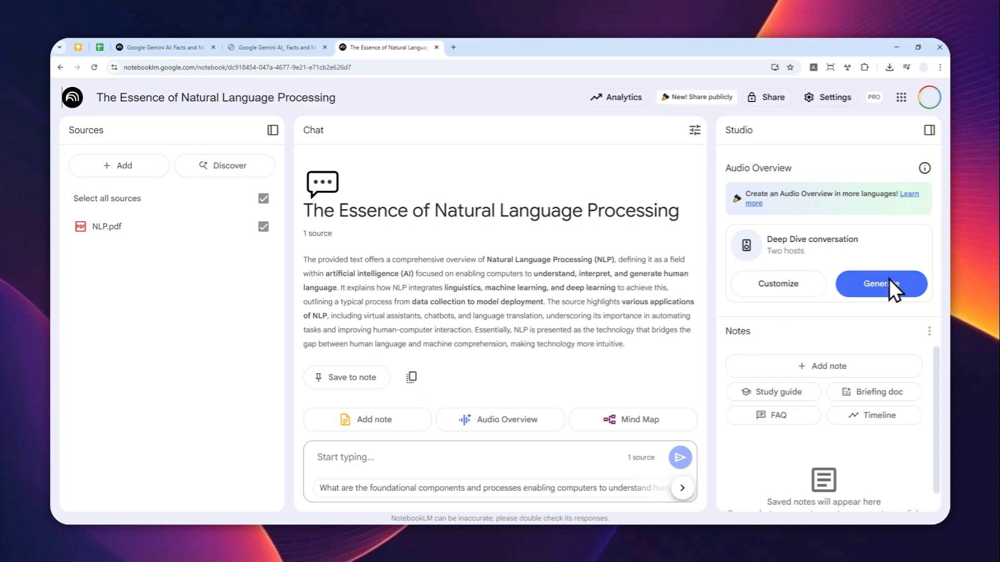
# - Customize the Audio Overview with the Longer length and start generating it
pyautogui.click(776, 283)
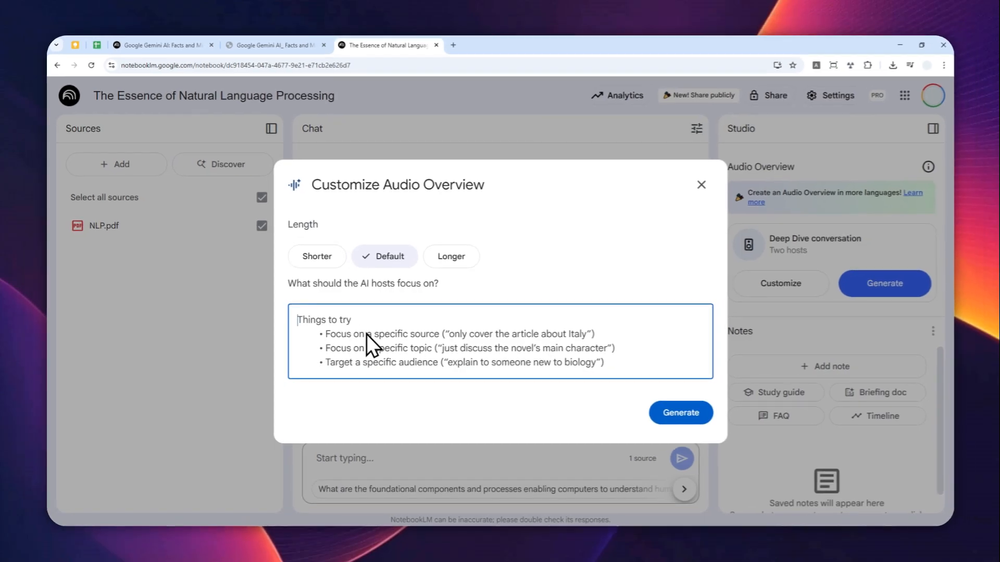
pyautogui.click(317, 256)
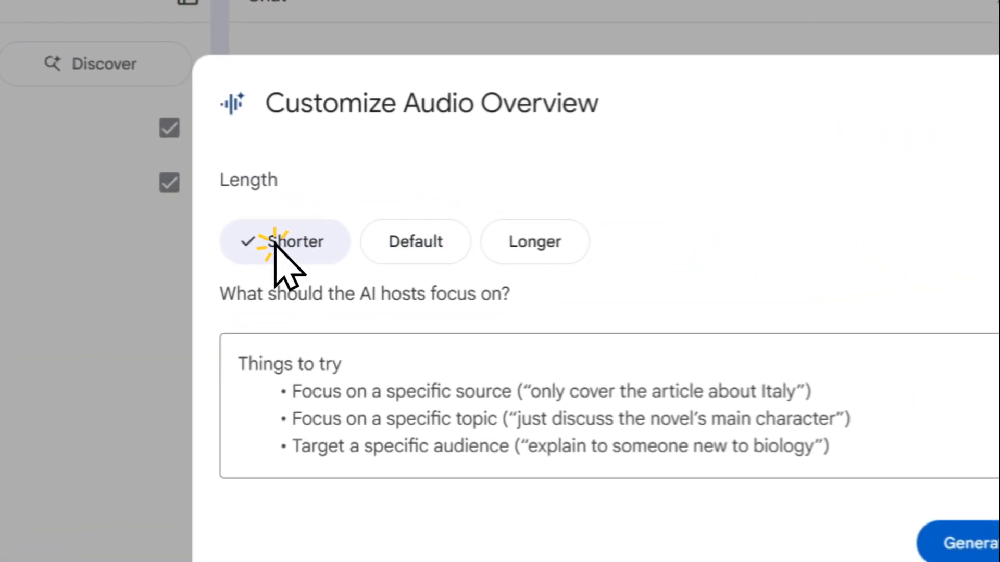
pyautogui.click(534, 241)
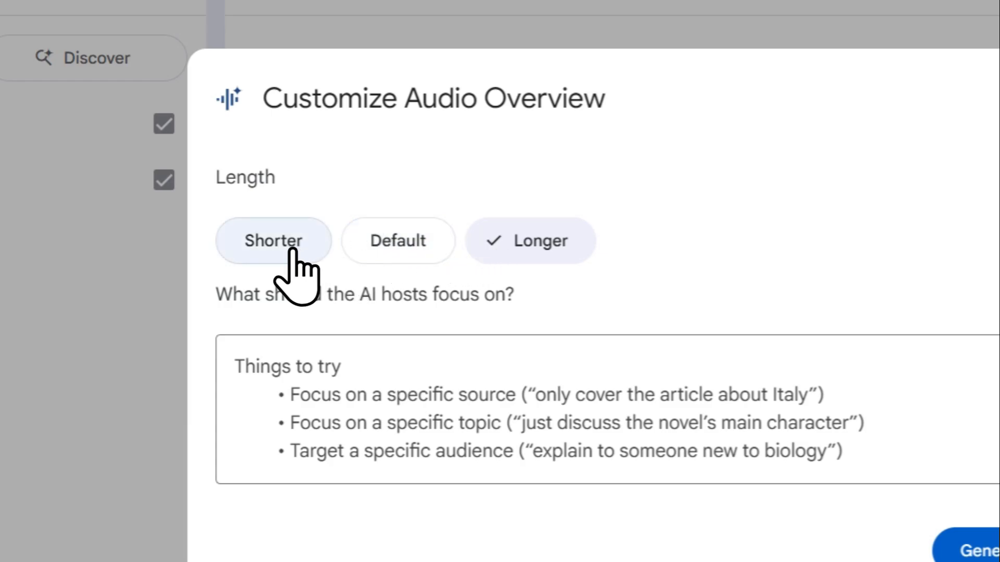
pyautogui.click(975, 548)
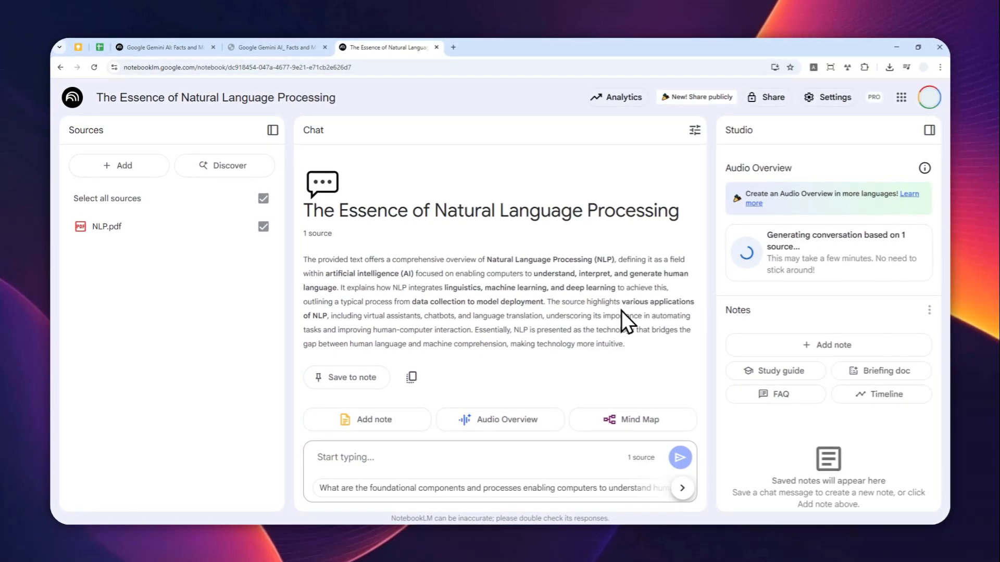
pyautogui.moveTo(559, 393)
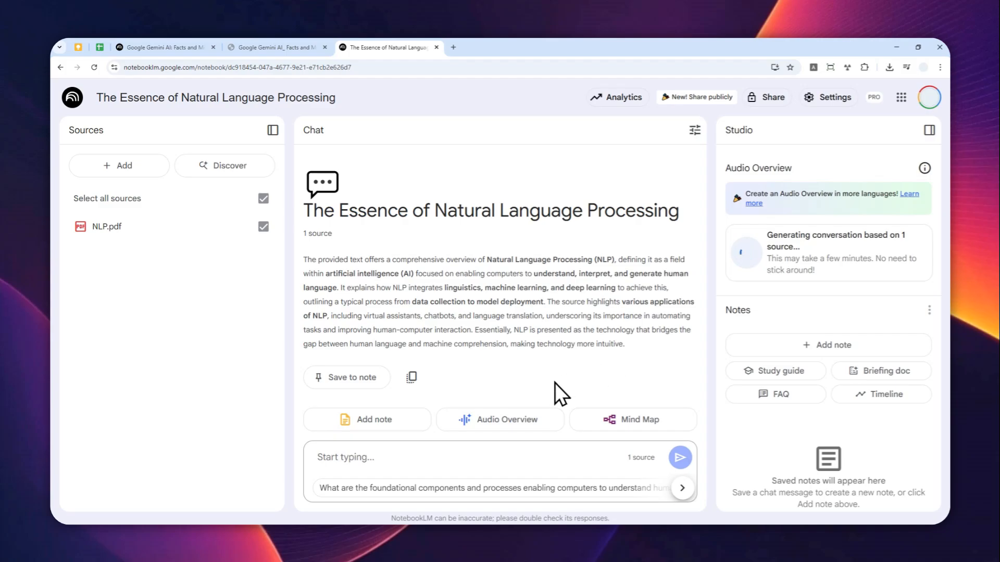
pyautogui.moveTo(563, 363)
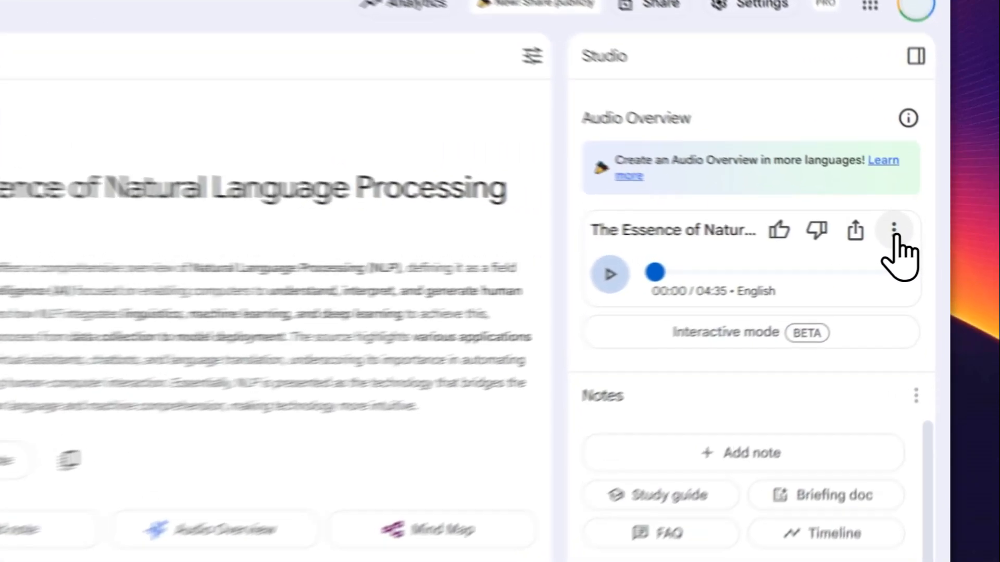
# - Load the Home Vegetable Gardening Basics audio conversation, then return to the NLP notebook tab
pyautogui.click(894, 230)
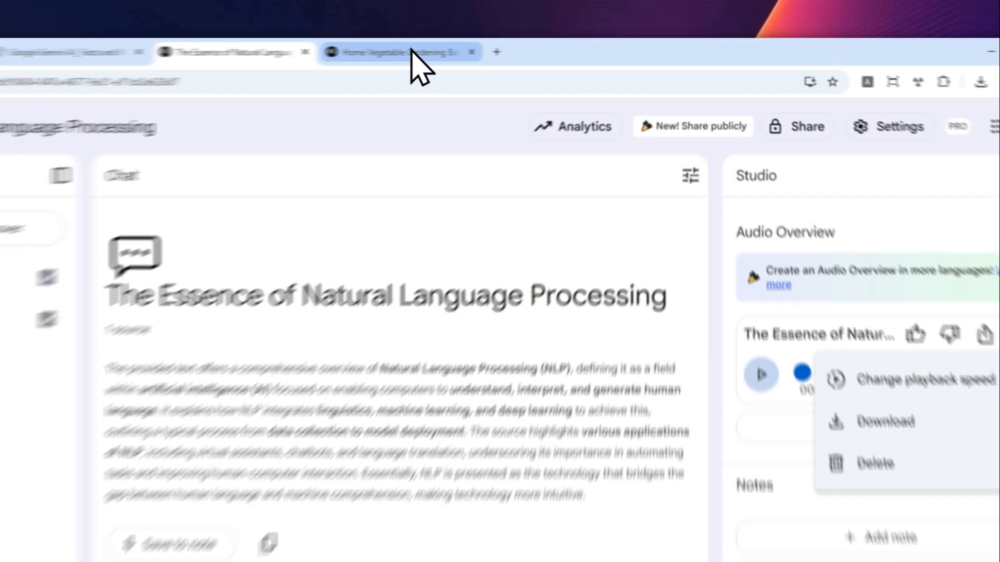
pyautogui.click(395, 52)
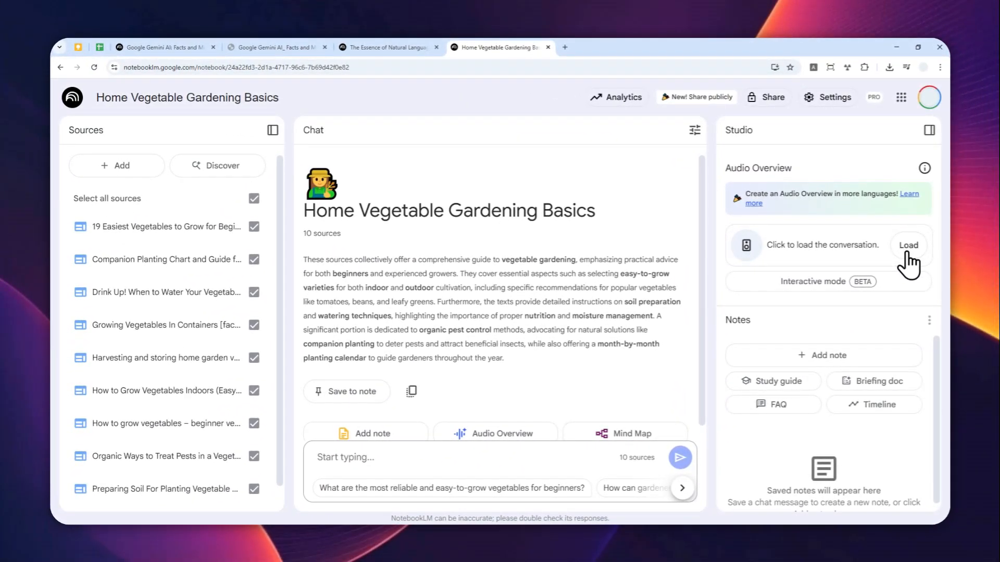
pyautogui.click(386, 46)
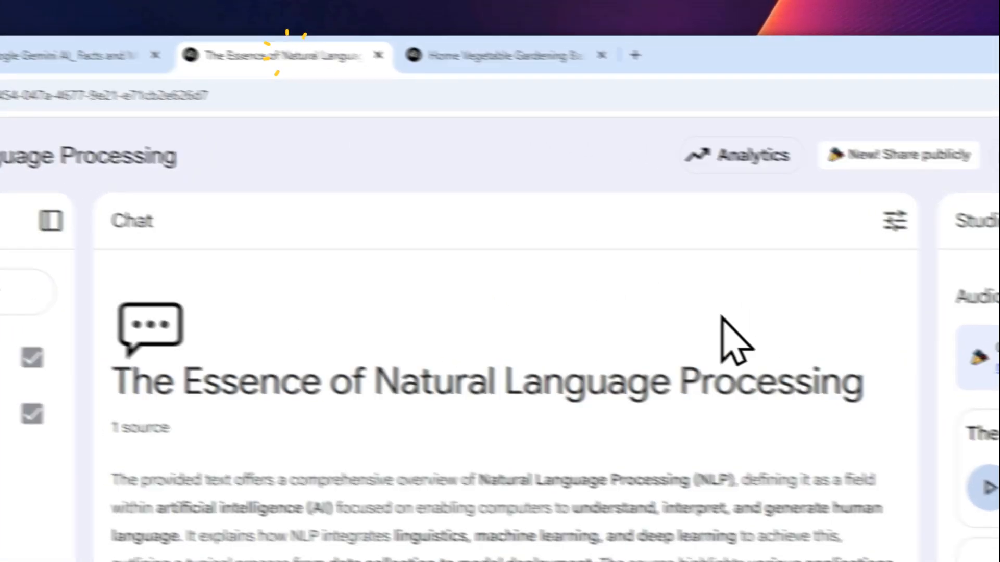
pyautogui.click(914, 237)
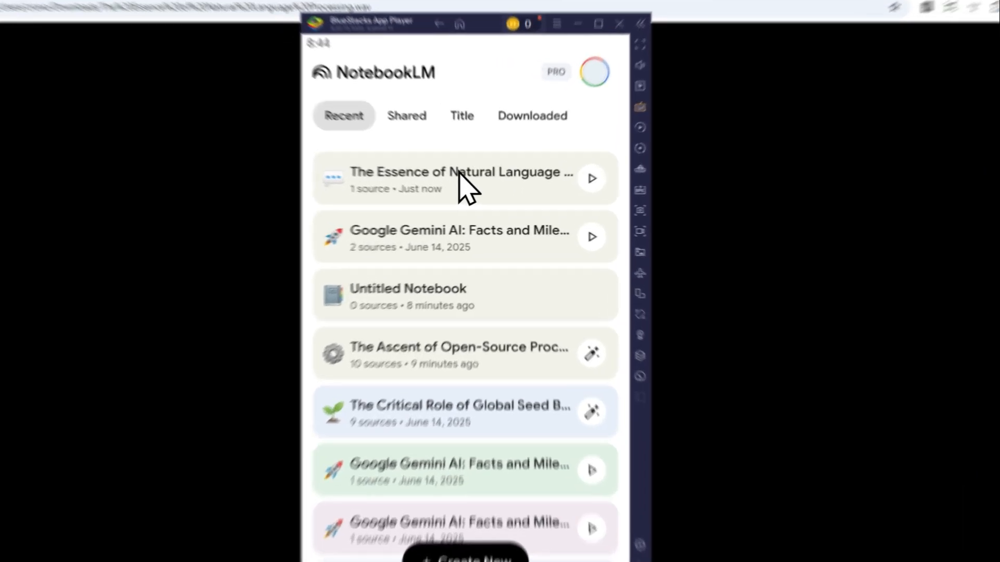
# - In the mobile app, view the NLP notebook's Studio audio, then check the empty Downloaded list
pyautogui.click(460, 179)
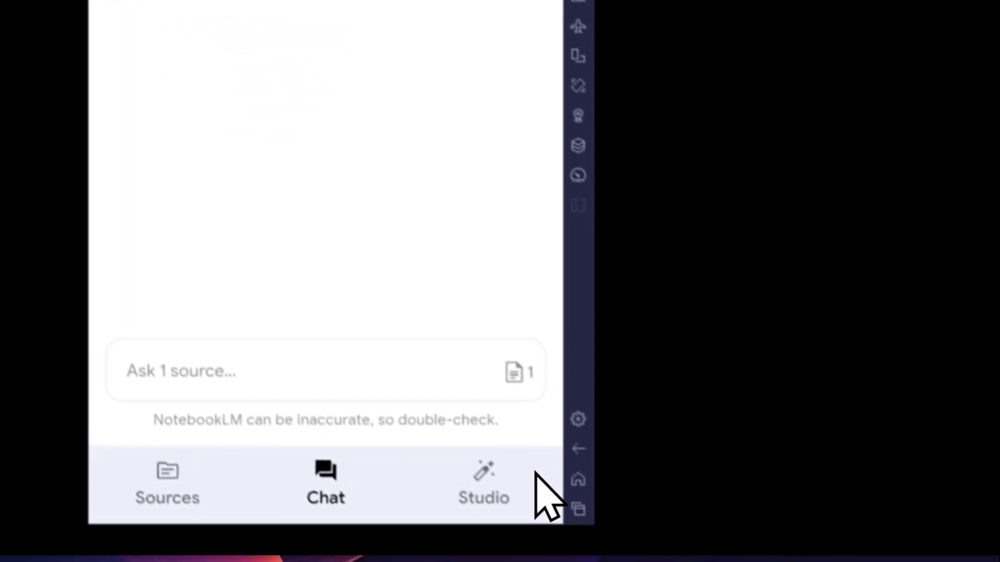
pyautogui.click(483, 485)
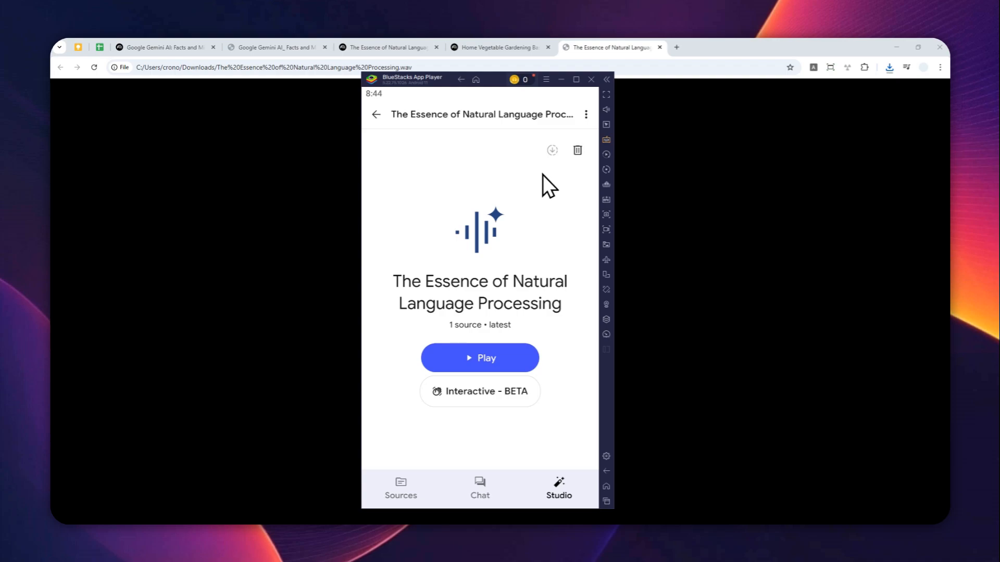
pyautogui.moveTo(494, 191)
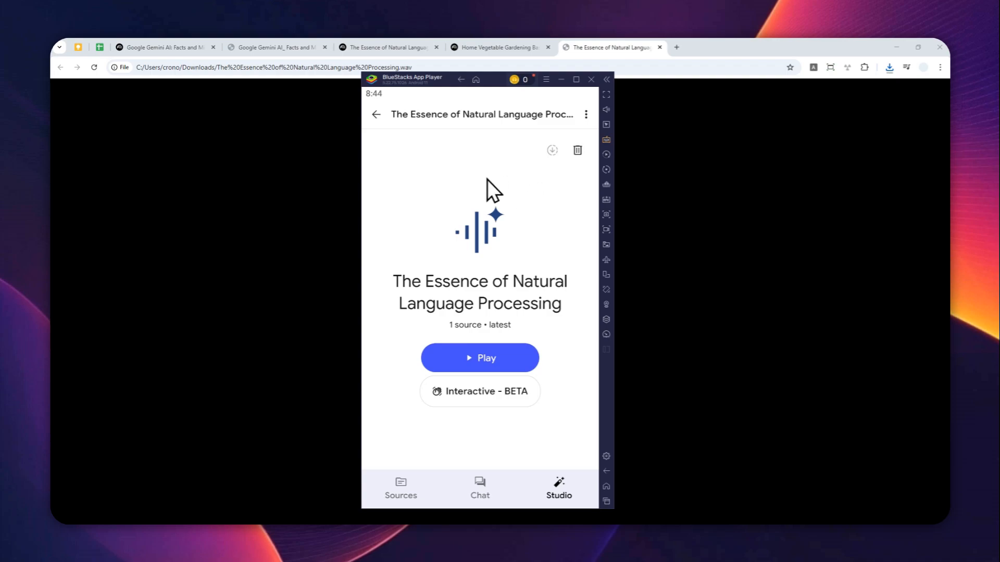
pyautogui.moveTo(434, 182)
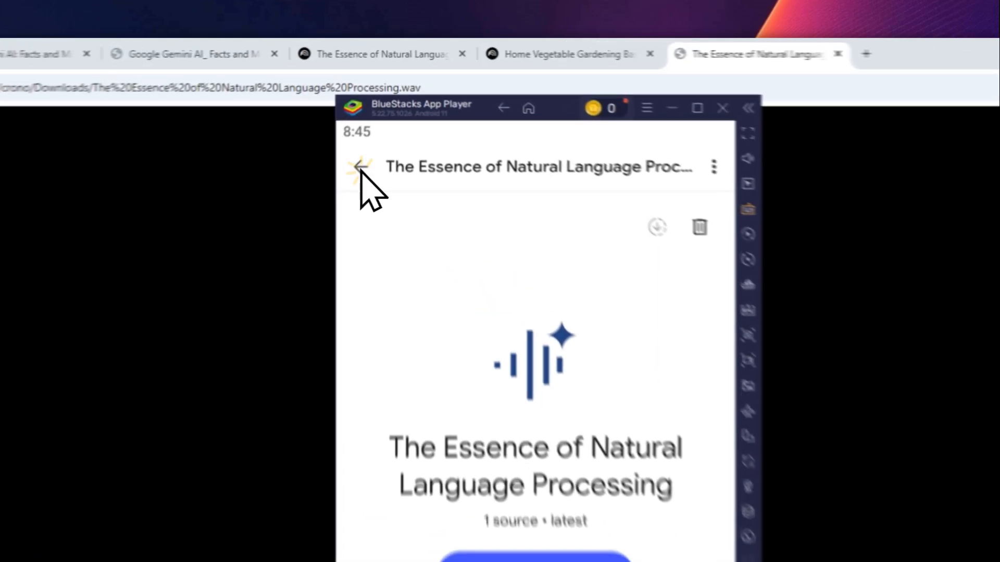
pyautogui.click(361, 167)
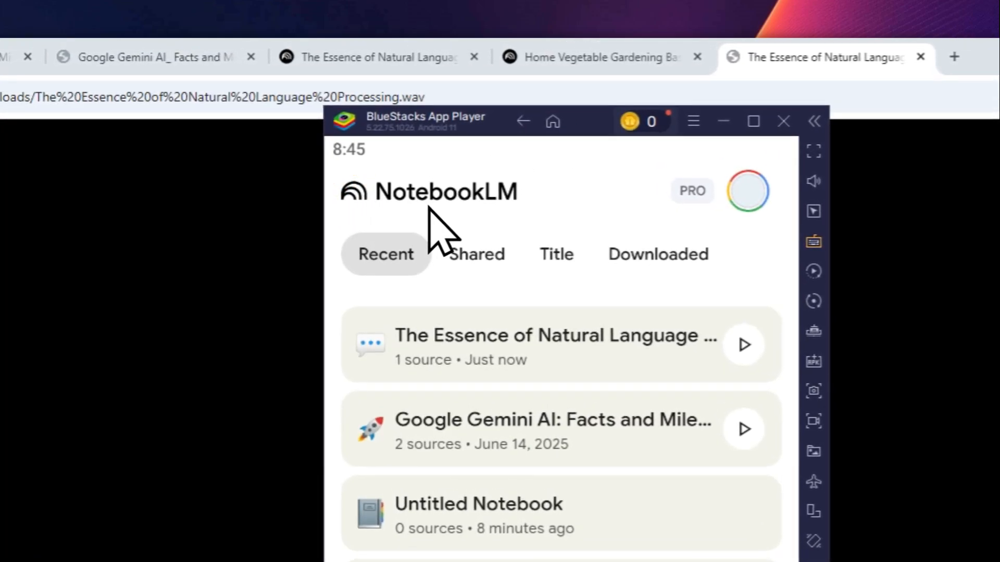
pyautogui.click(657, 254)
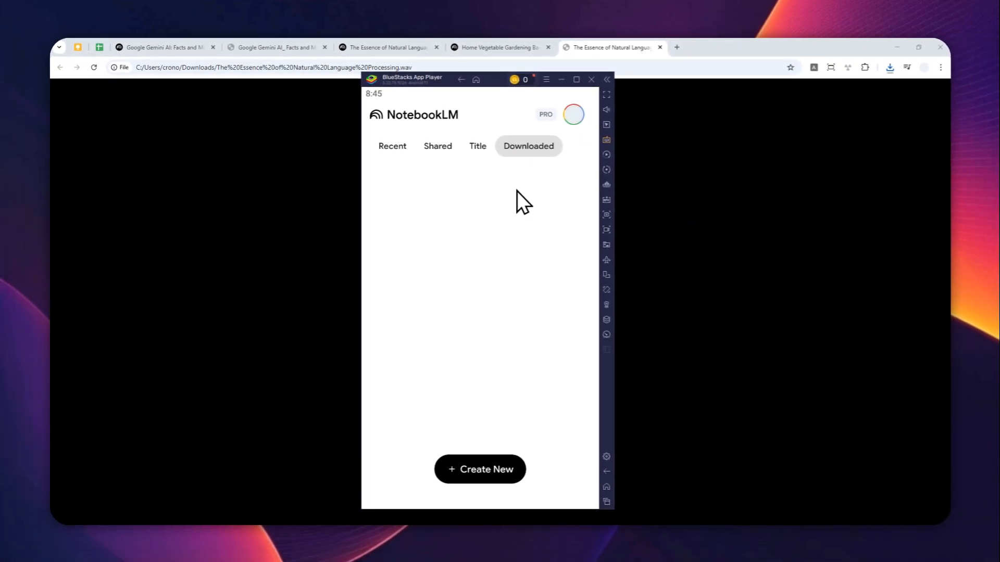
pyautogui.click(385, 46)
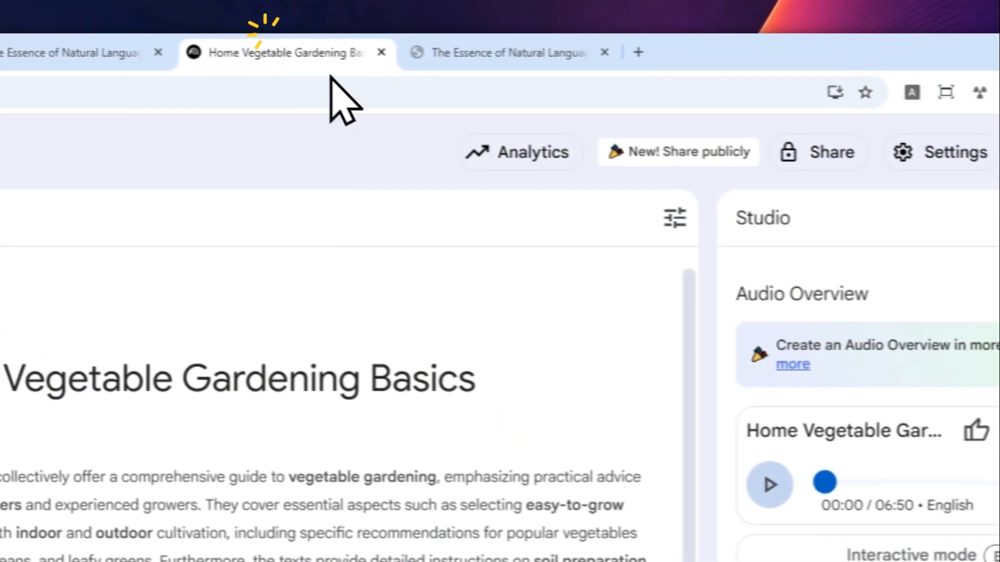
# - Show the gardening audio overview's playback speed options, from 0.5x to 2.0x
pyautogui.click(881, 211)
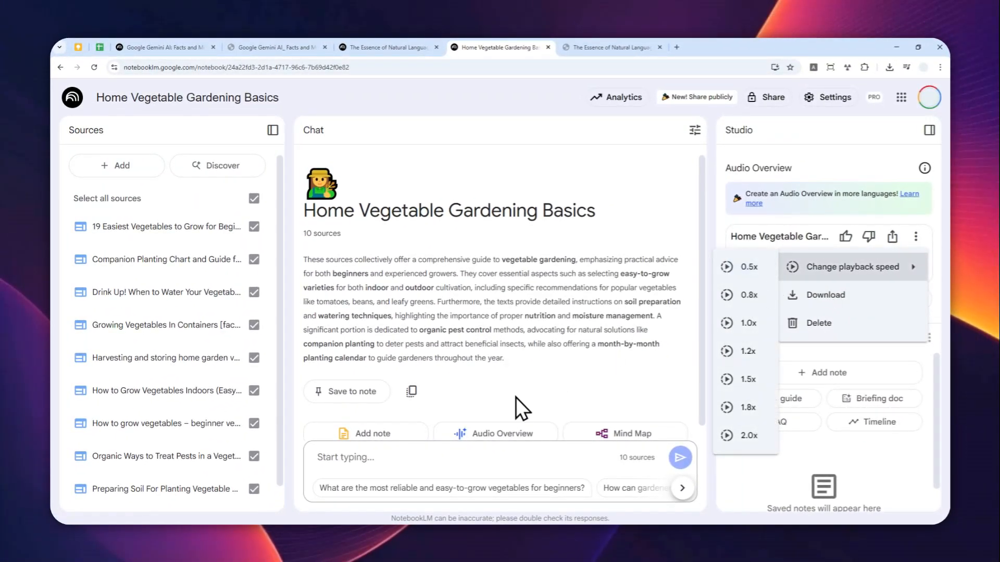
pyautogui.moveTo(520, 433)
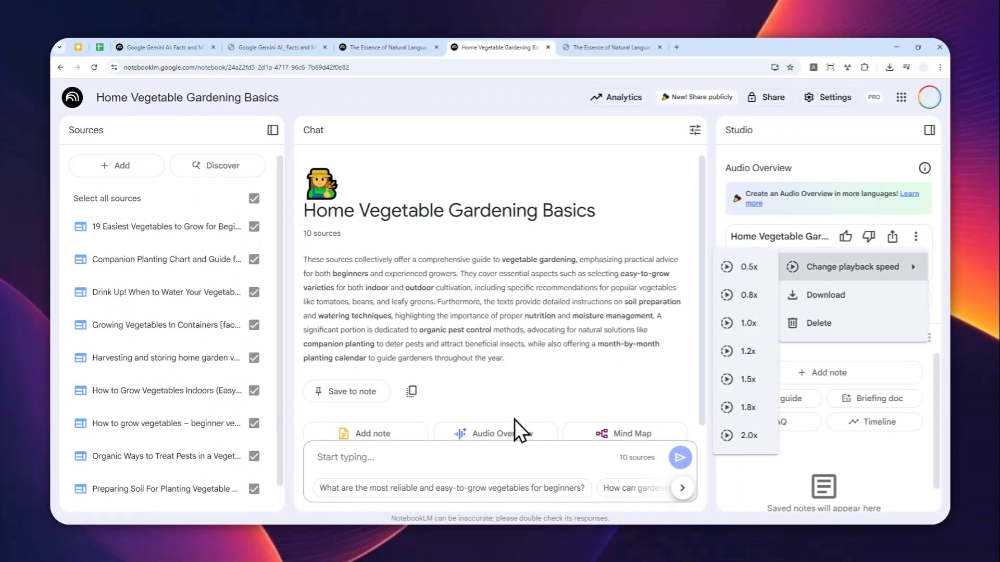